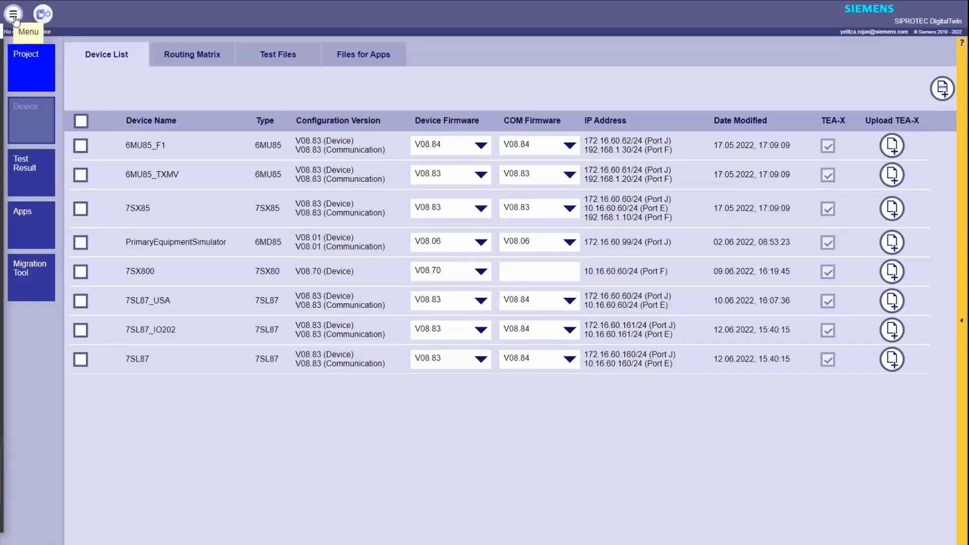
Download the Manuals and VPN package from the DigitalTwin menu and save it to Downloads
{"action": "left_click", "coordinate": [13, 15]}
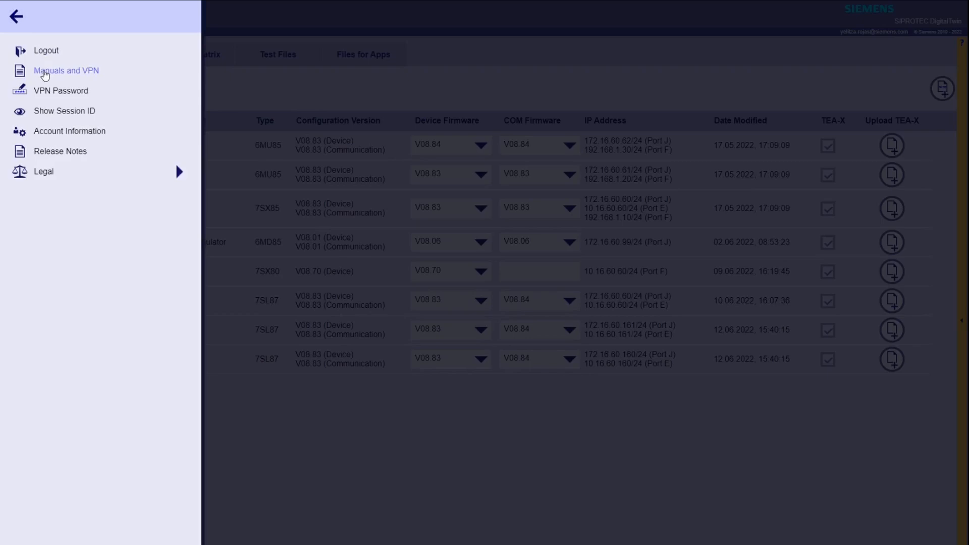
{"action": "left_click", "coordinate": [65, 70]}
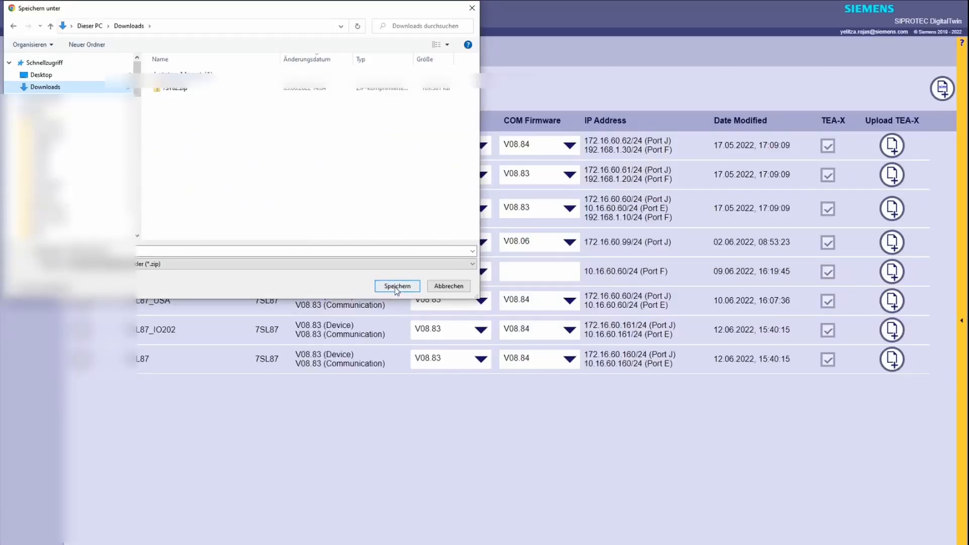
{"action": "left_click", "coordinate": [397, 286]}
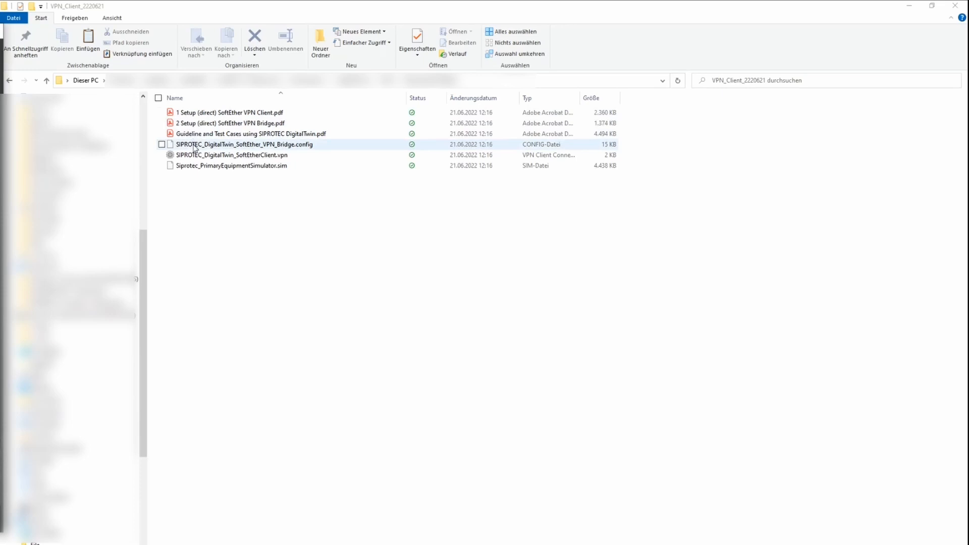
{"action": "left_click", "coordinate": [247, 155]}
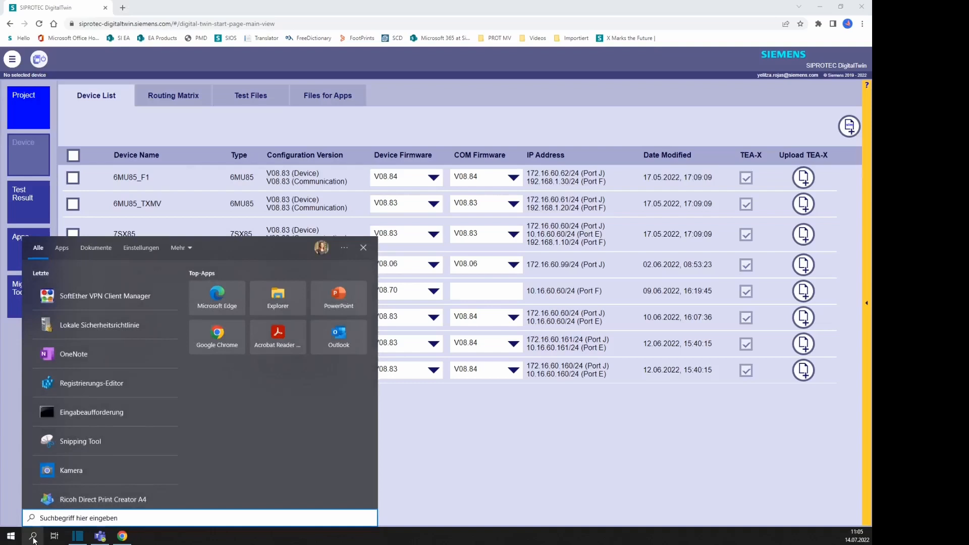
Launch SoftEther VPN Client Manager from the Start menu search
{"action": "type", "text": "v"}
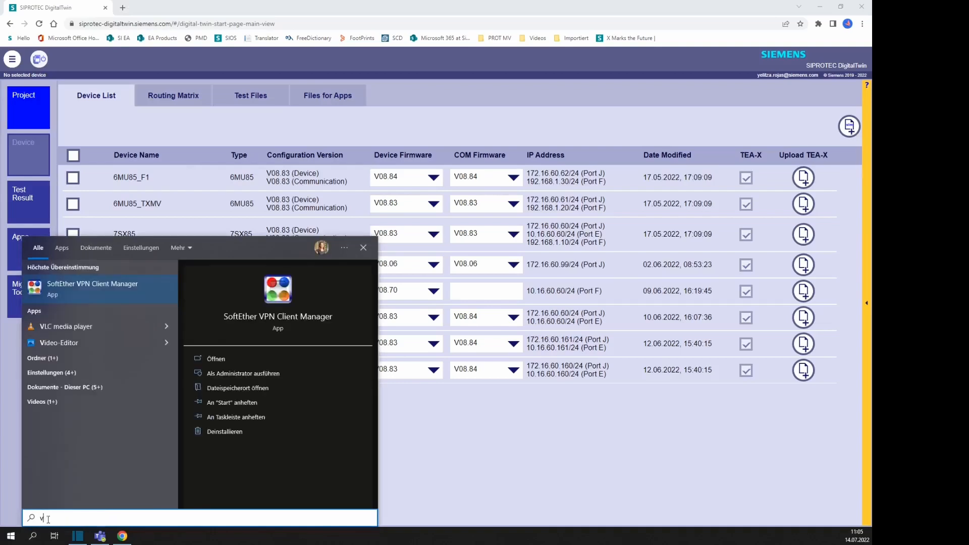
{"action": "left_click", "coordinate": [237, 388]}
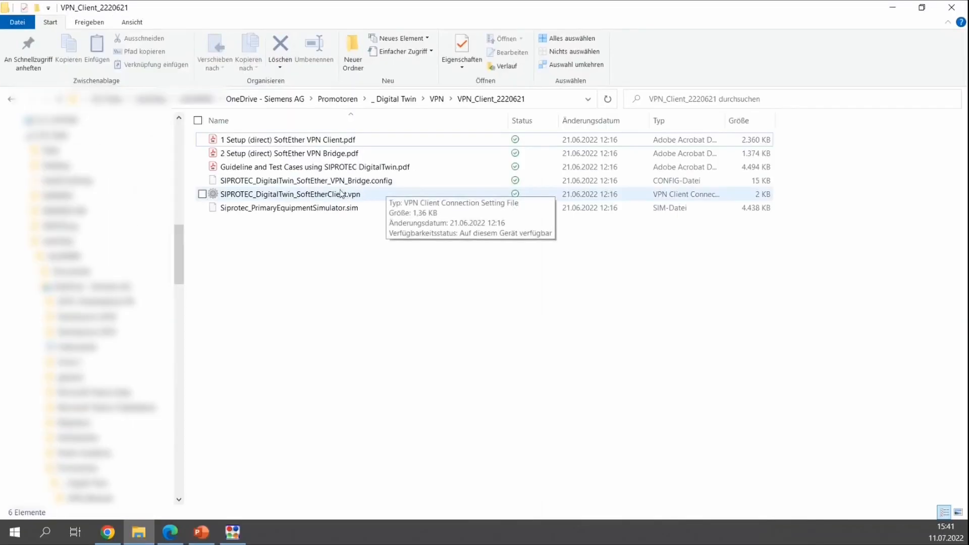
{"action": "mouse_move", "coordinate": [329, 199]}
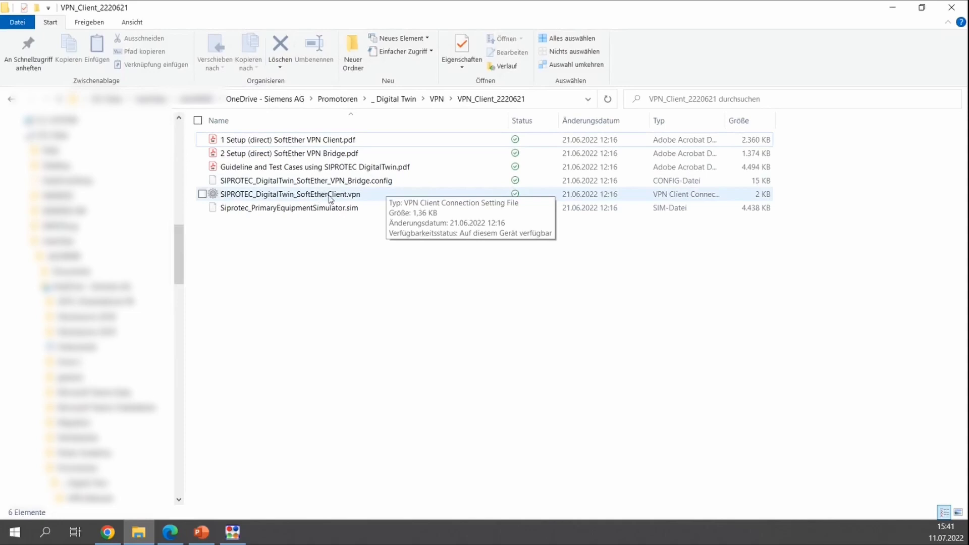
{"action": "mouse_move", "coordinate": [340, 203]}
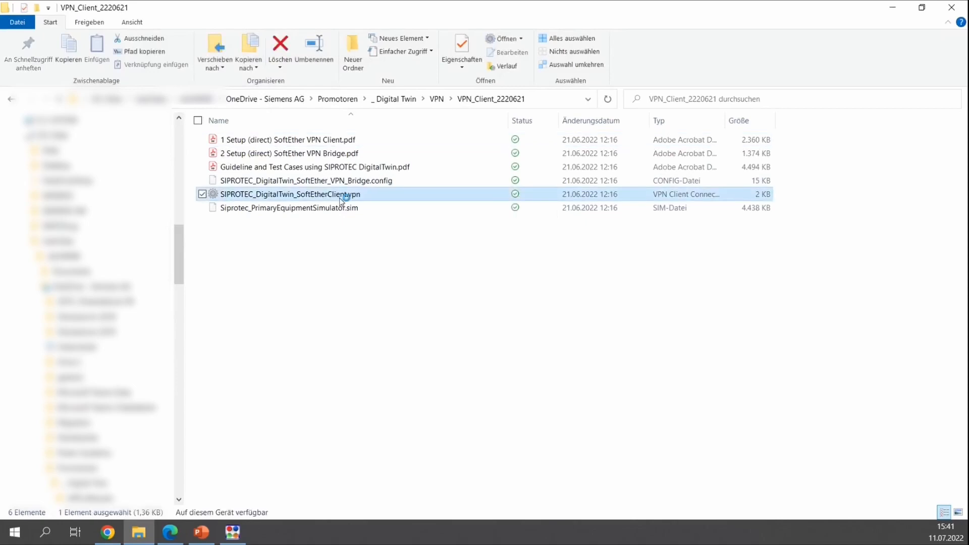
Import SIPROTEC_DigitalTwin_SoftEtherClient.vpn into SoftEther, confirming with Ja
{"action": "double_click", "coordinate": [290, 194]}
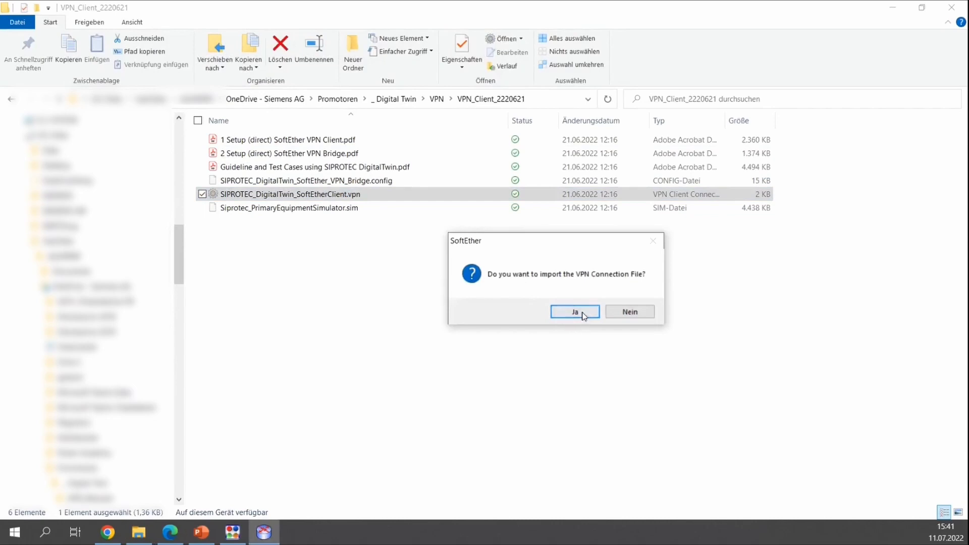
{"action": "left_click", "coordinate": [574, 312]}
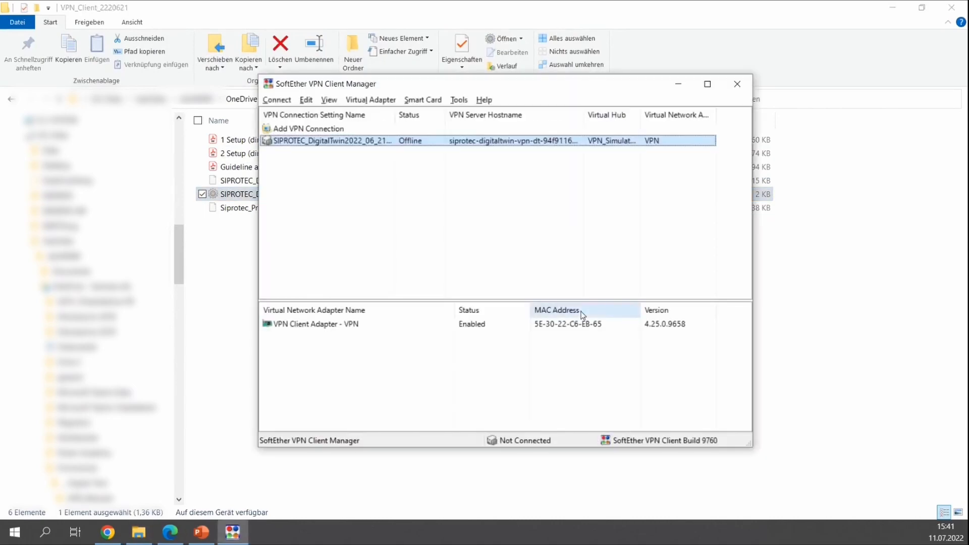
{"action": "mouse_move", "coordinate": [687, 246]}
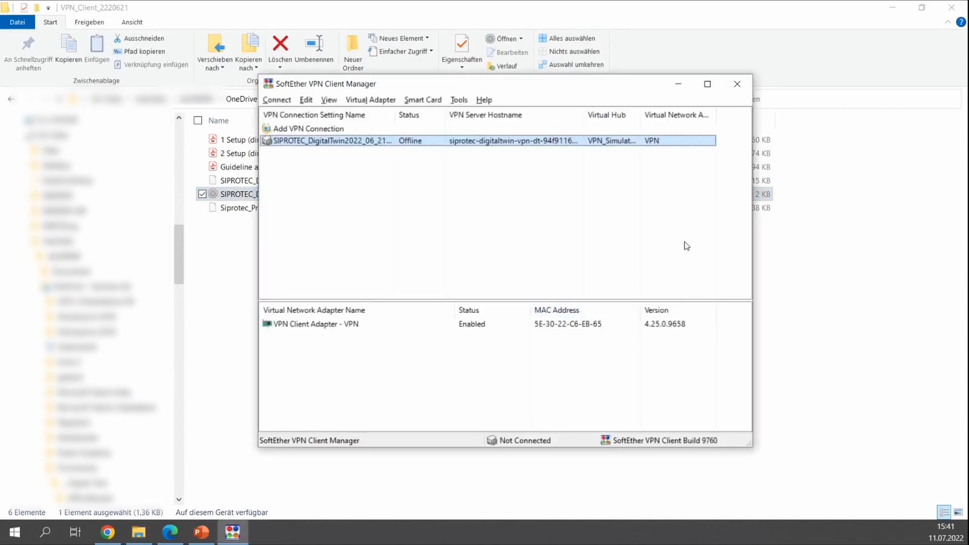
{"action": "mouse_move", "coordinate": [693, 240]}
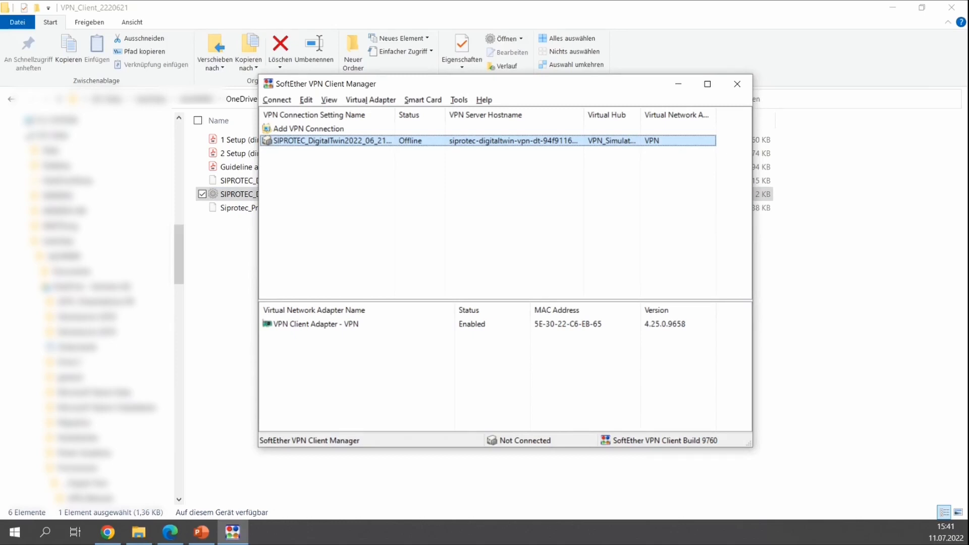
Open Windows Network Connections from the VPN Client Adapter - VPN context menu
{"action": "left_click", "coordinate": [327, 324]}
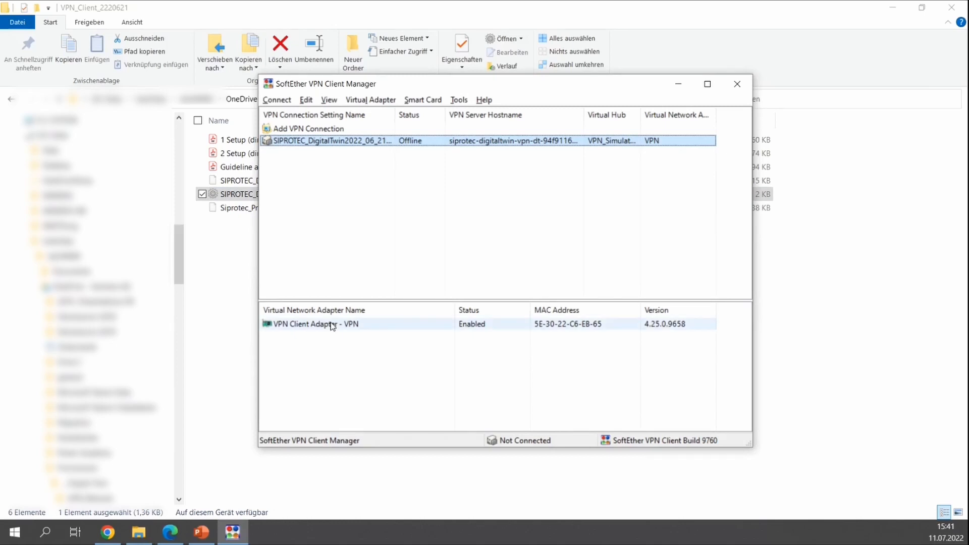
{"action": "right_click", "coordinate": [317, 324]}
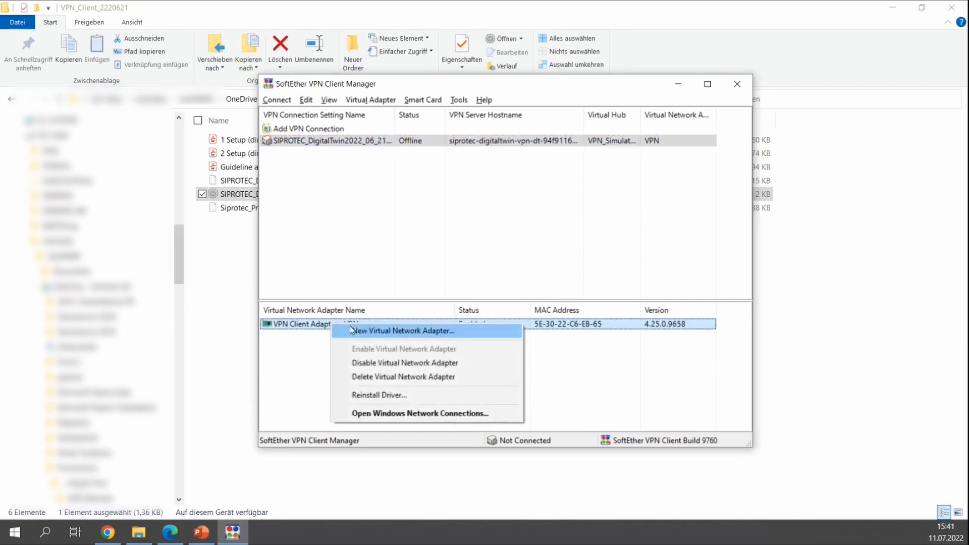
{"action": "mouse_move", "coordinate": [405, 362]}
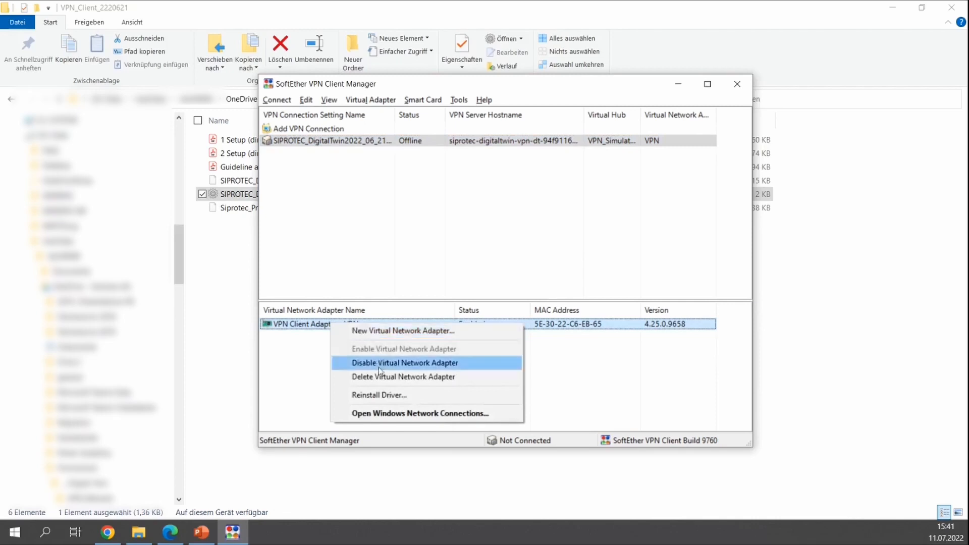
{"action": "mouse_move", "coordinate": [384, 413]}
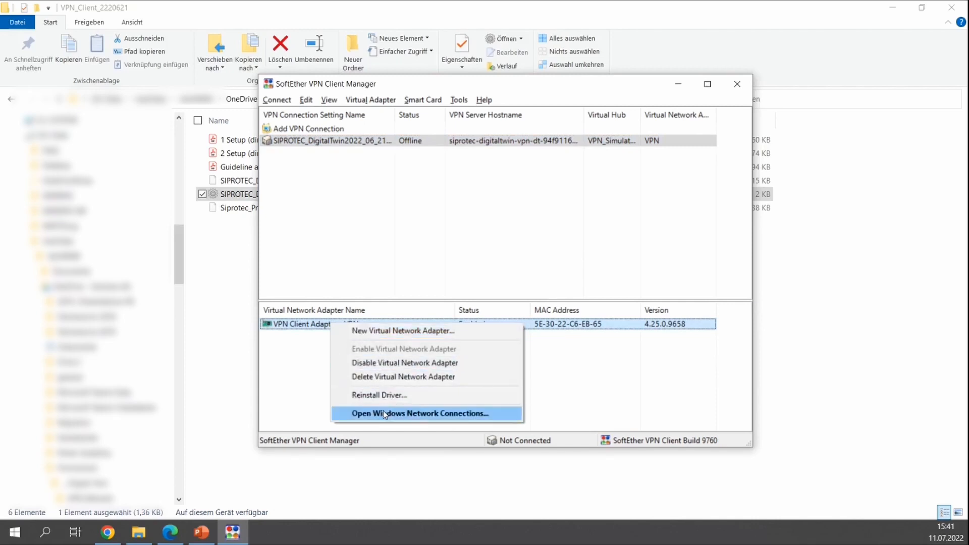
{"action": "mouse_move", "coordinate": [384, 417]}
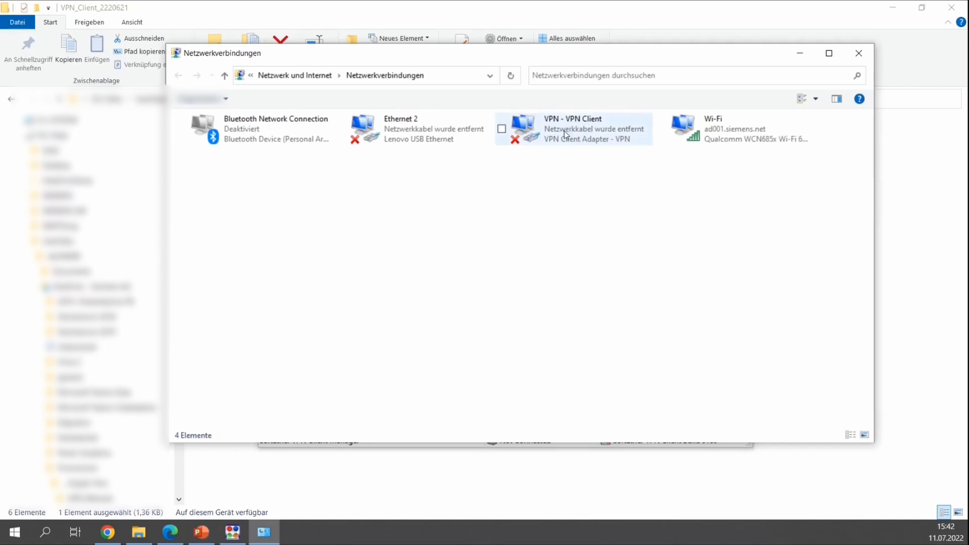
Open the IPv4 (TCP/IPv4) properties of the VPN - VPN Client connection
{"action": "left_click", "coordinate": [572, 128]}
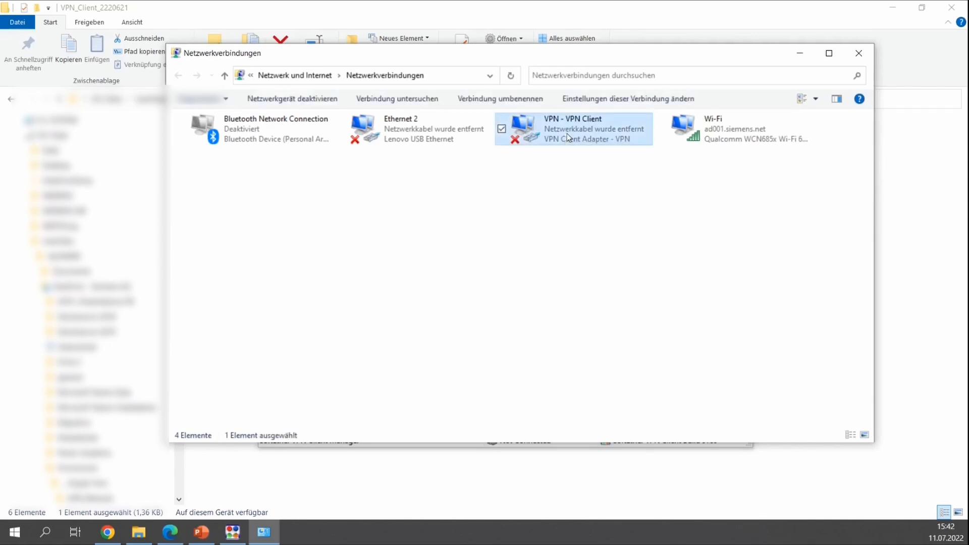
{"action": "mouse_move", "coordinate": [583, 130]}
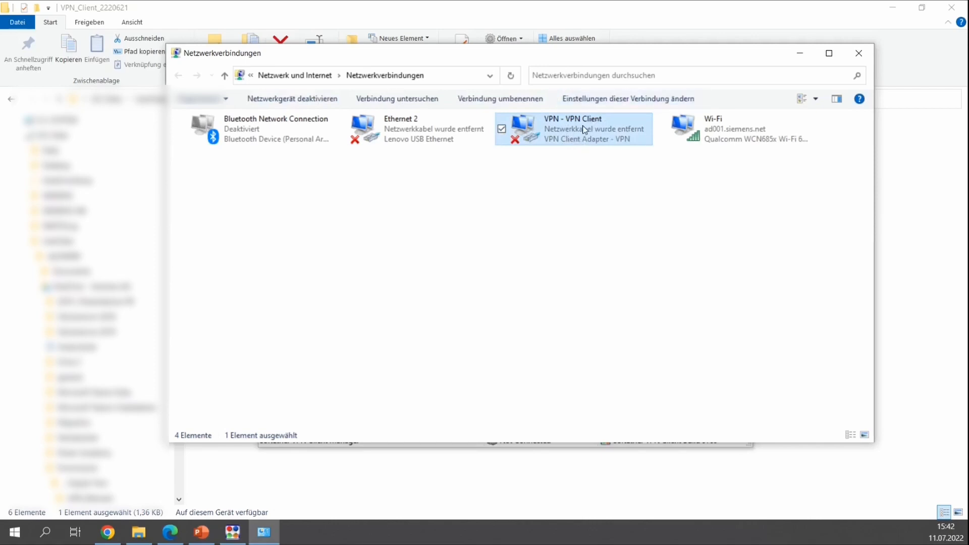
{"action": "right_click", "coordinate": [581, 129]}
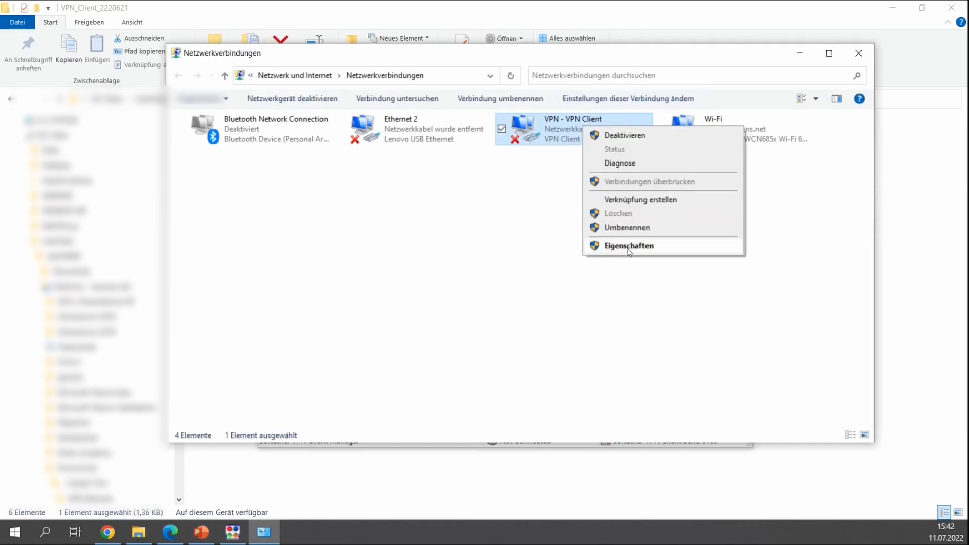
{"action": "left_click", "coordinate": [629, 246]}
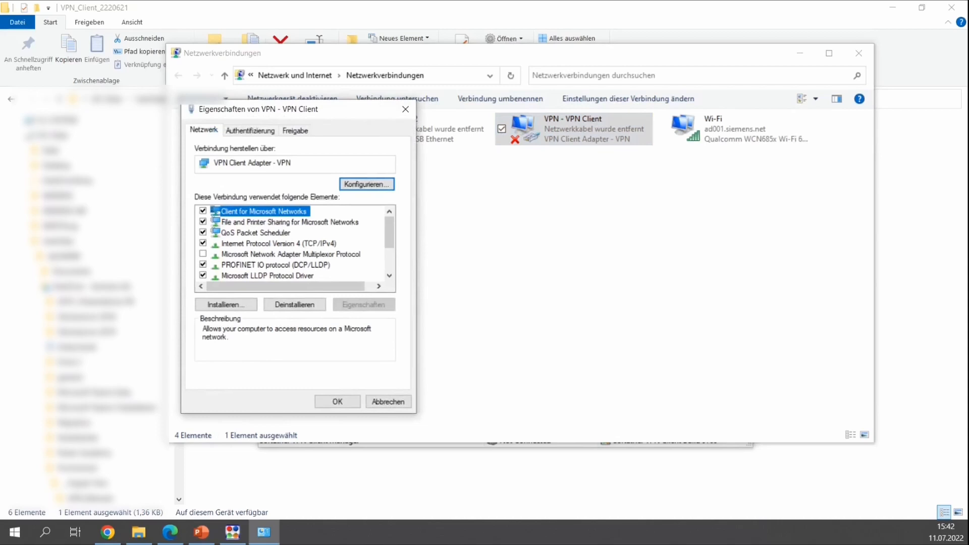
{"action": "left_click", "coordinate": [278, 244]}
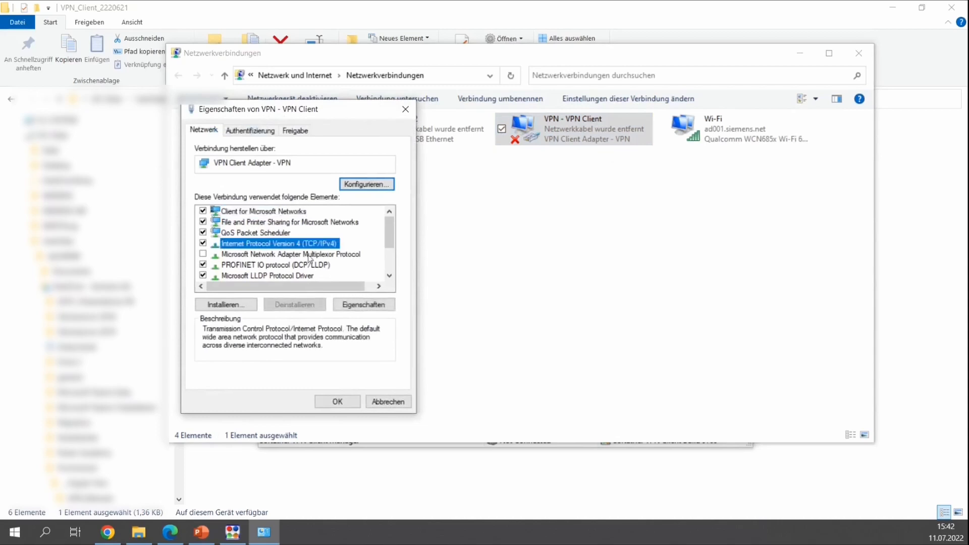
{"action": "left_click", "coordinate": [364, 304]}
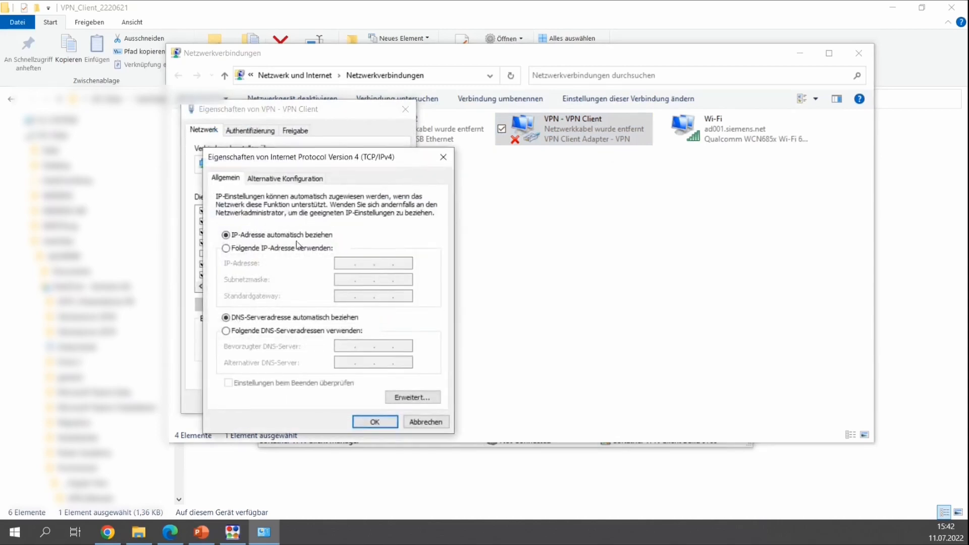
Set the adapter to a fixed IP address 172.60.60.240
{"action": "left_click", "coordinate": [225, 249]}
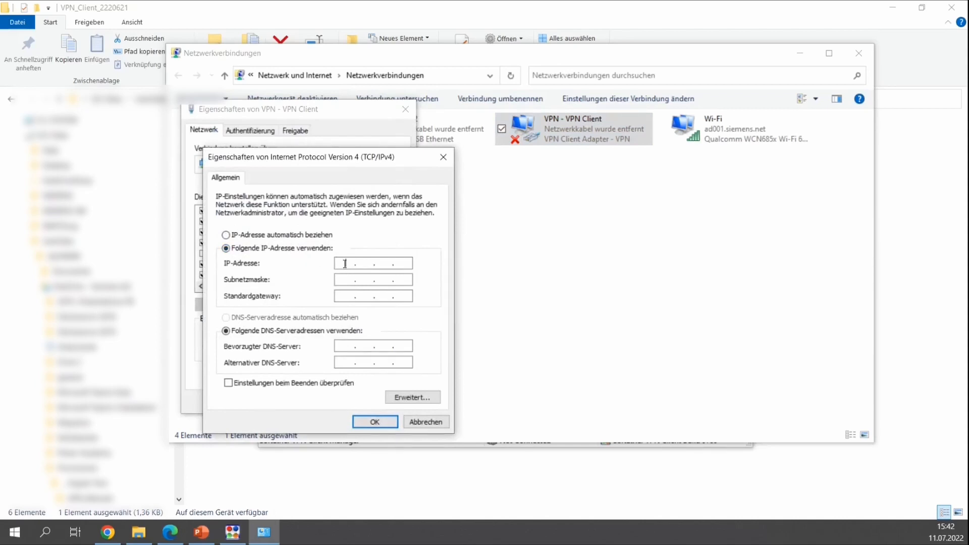
{"action": "type", "text": "1"}
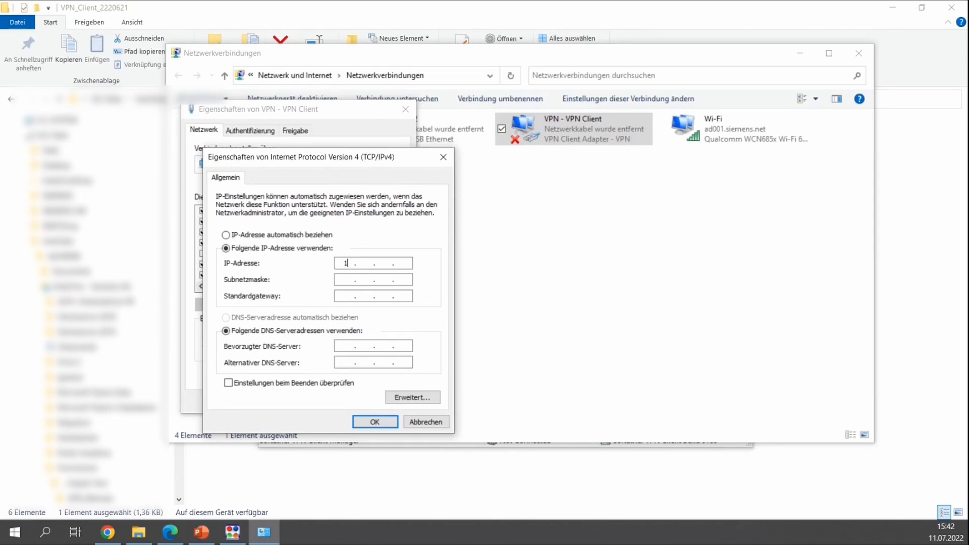
{"action": "type", "text": "72"}
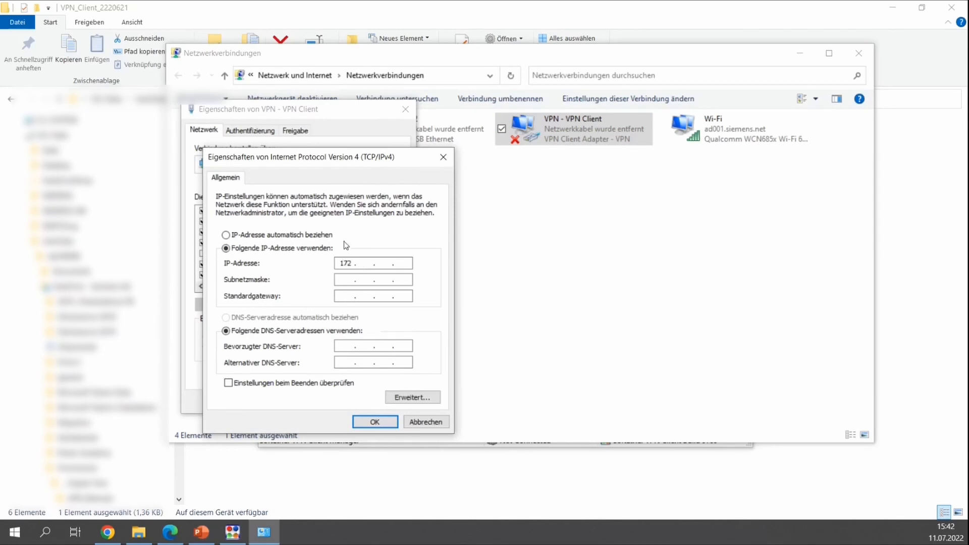
{"action": "mouse_move", "coordinate": [368, 260]}
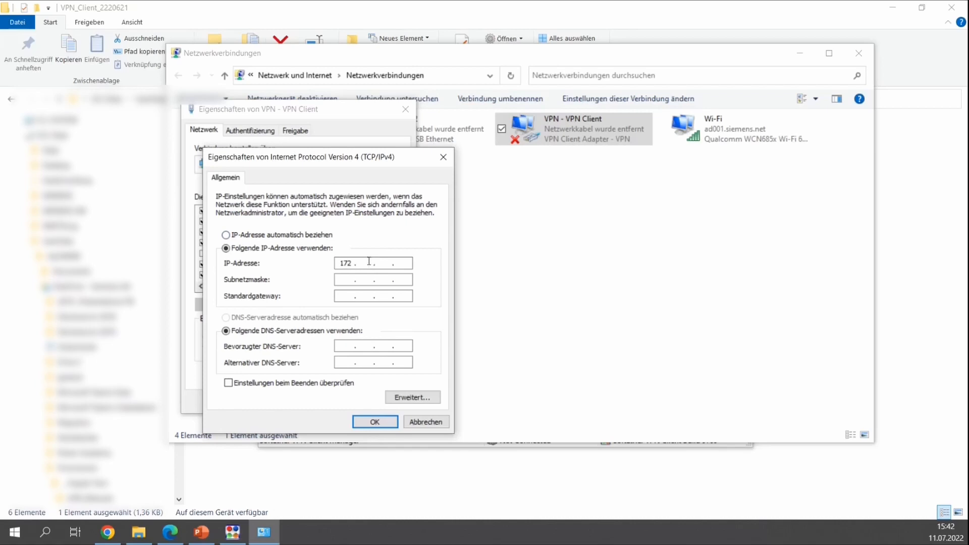
{"action": "type", "text": "60"}
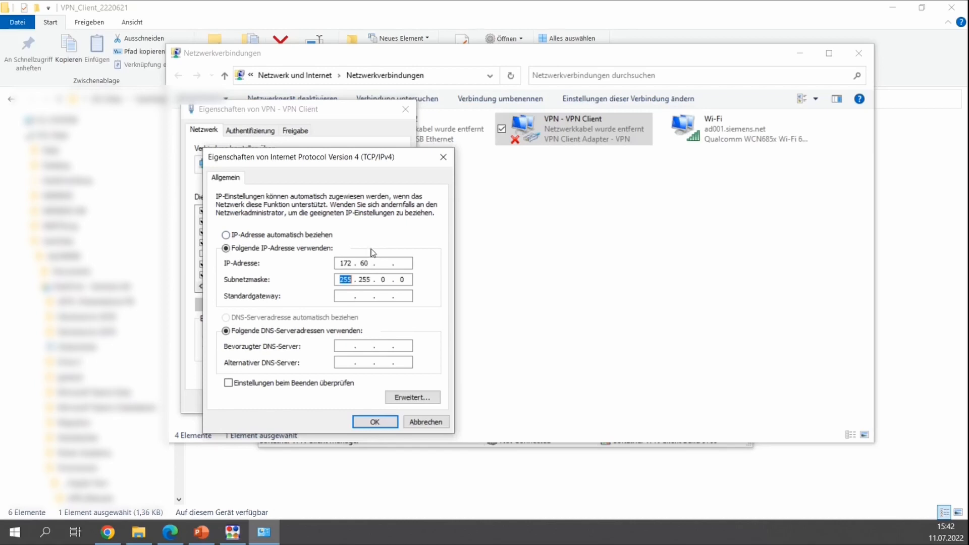
{"action": "left_click", "coordinate": [374, 263]}
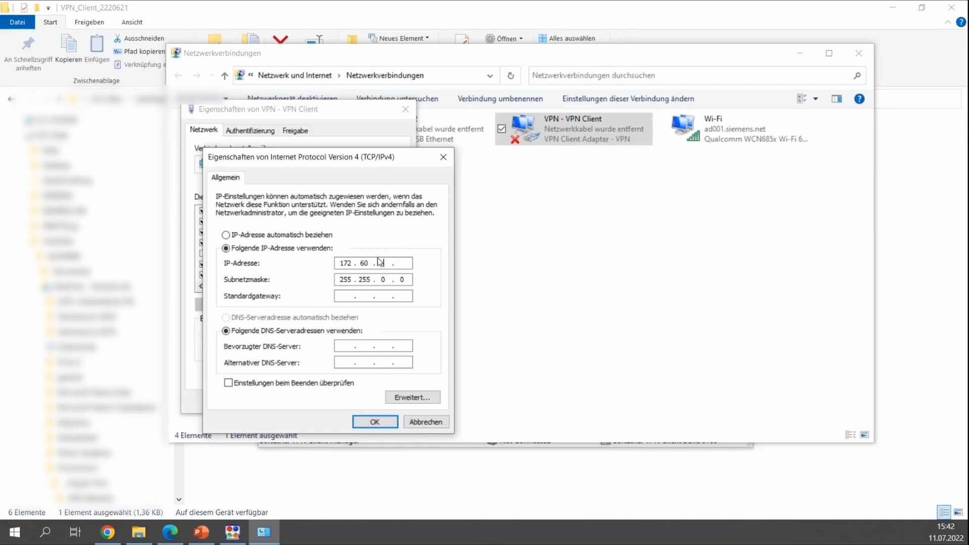
{"action": "type", "text": "60"}
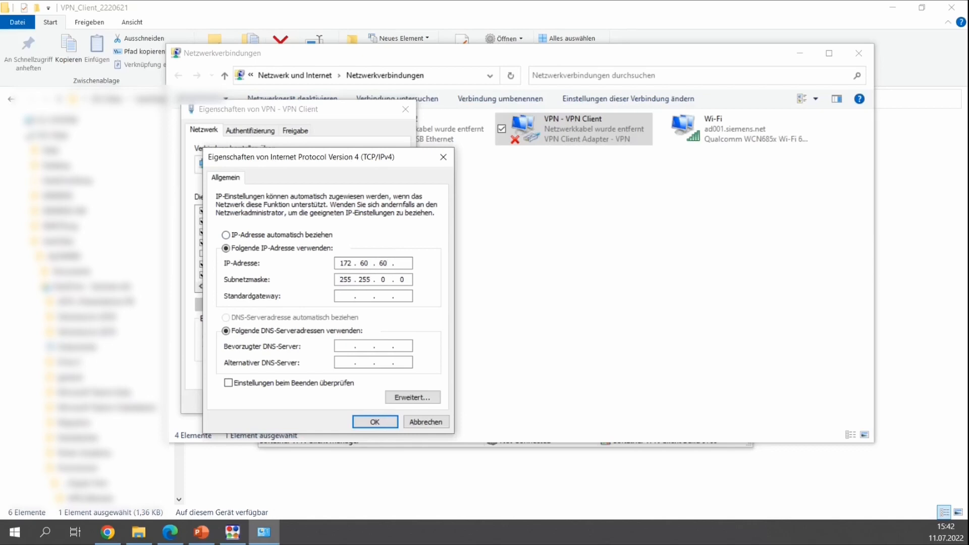
{"action": "mouse_move", "coordinate": [349, 221]}
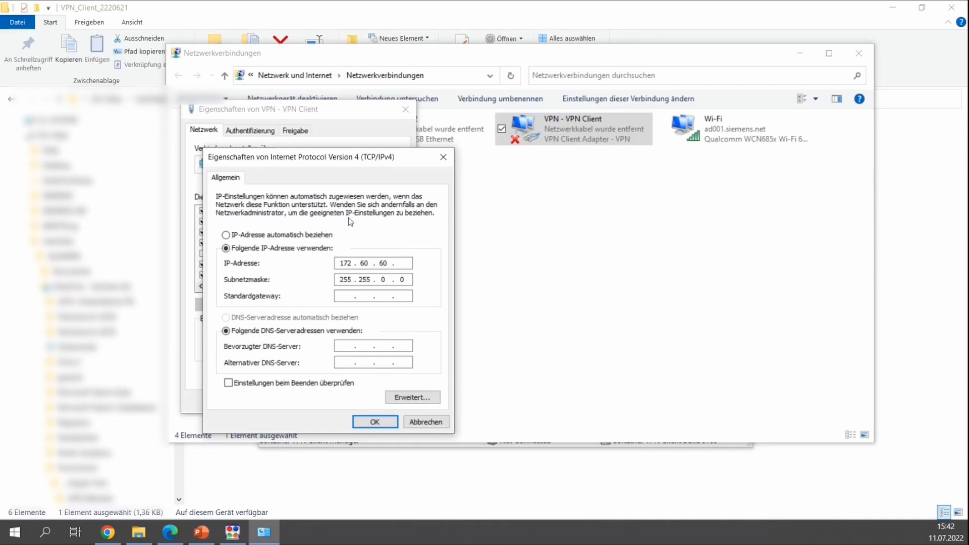
{"action": "left_click", "coordinate": [402, 263]}
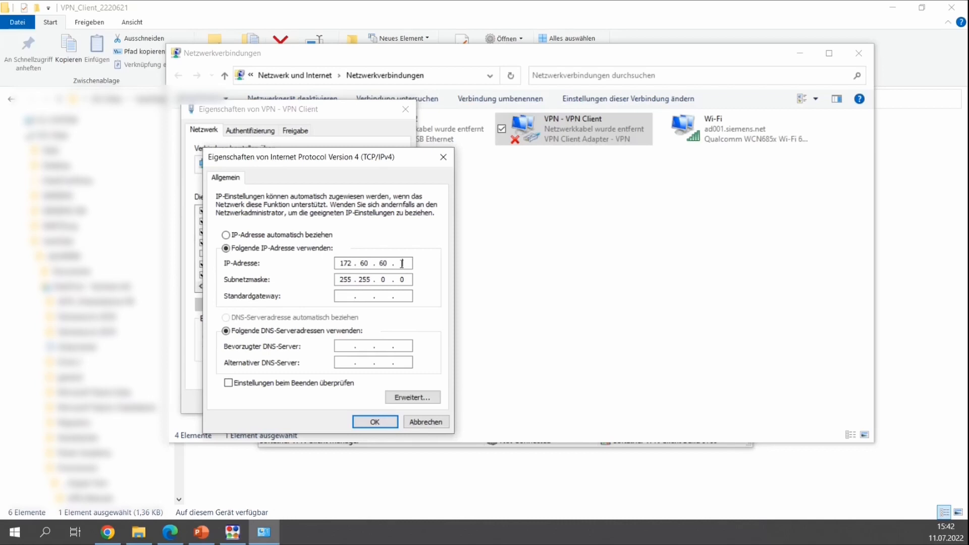
{"action": "type", "text": "240"}
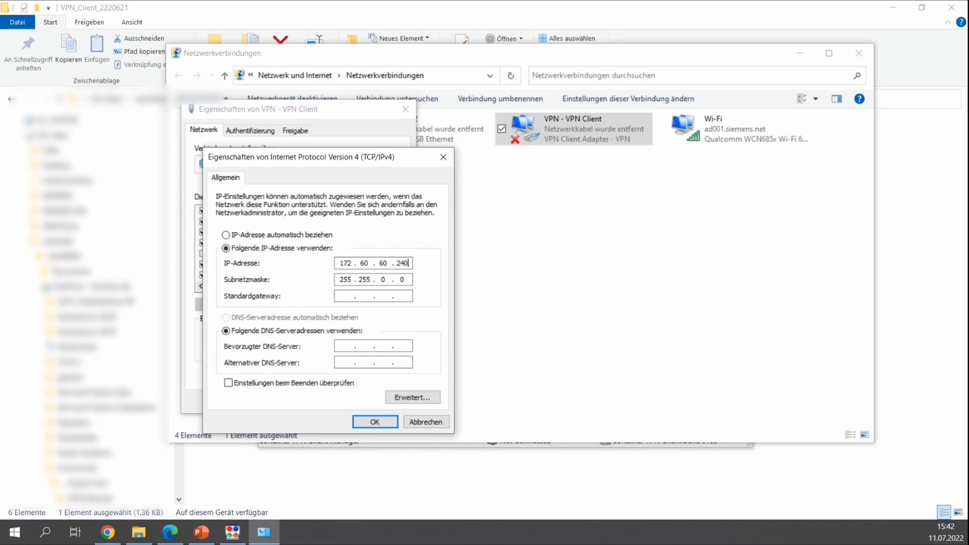
Set the subnet mask to 255.255.255.0
{"action": "left_click", "coordinate": [383, 280]}
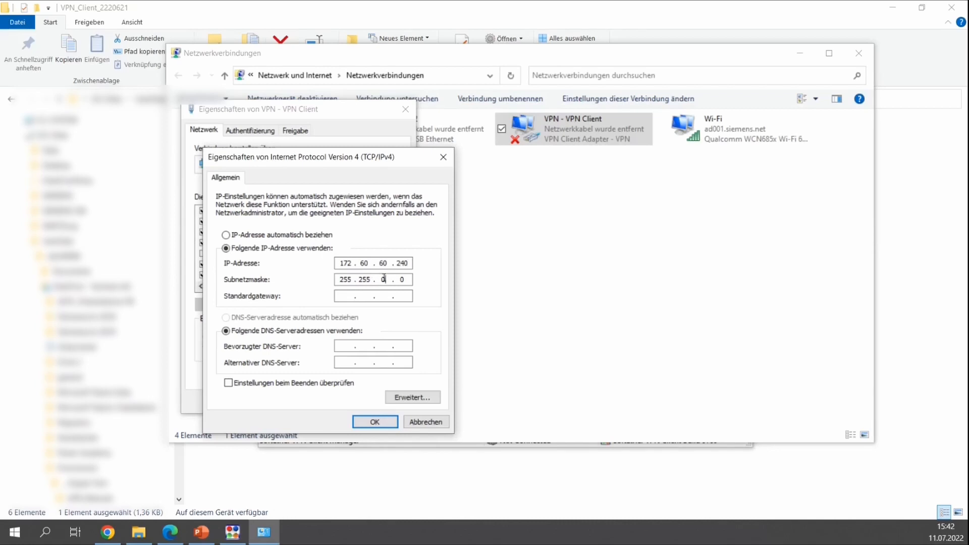
{"action": "type", "text": "2"}
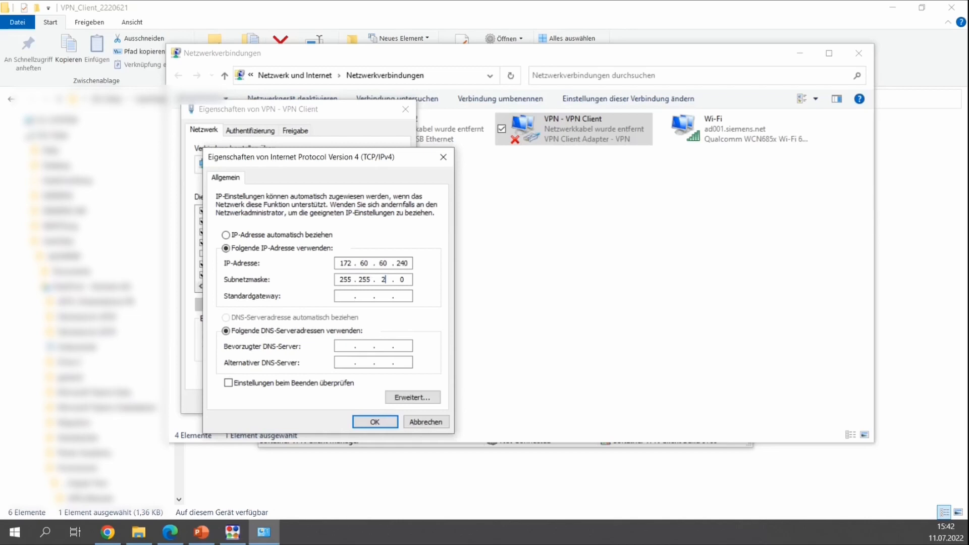
{"action": "type", "text": "55"}
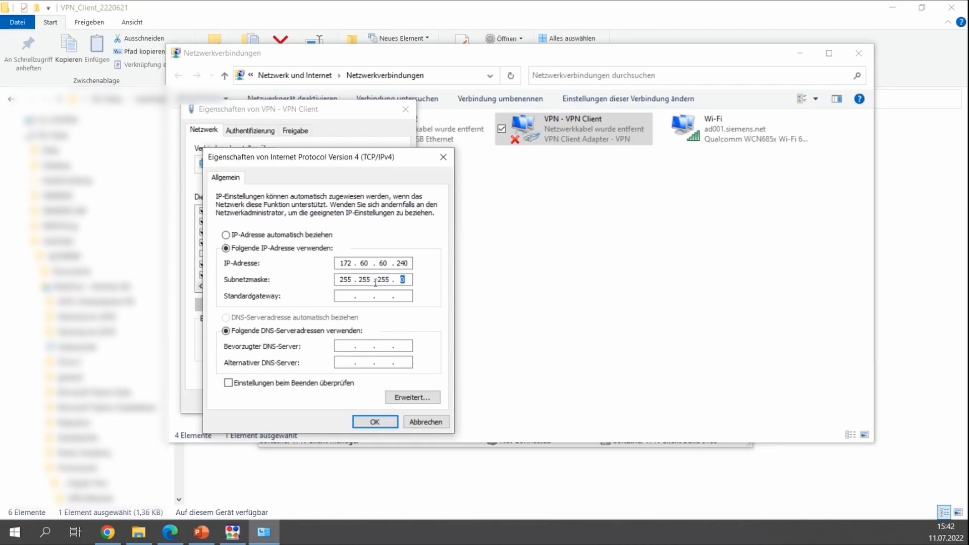
{"action": "mouse_move", "coordinate": [438, 293]}
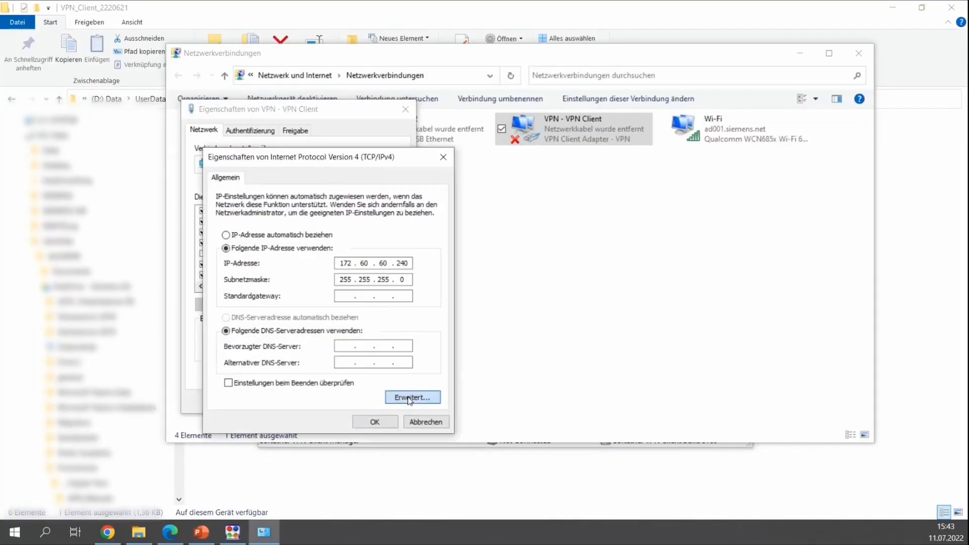
Add an extra 10.16.60.x address in the adapter's advanced TCP/IP settings
{"action": "left_click", "coordinate": [412, 397]}
{"action": "type", "text": "10.16.60.24"}
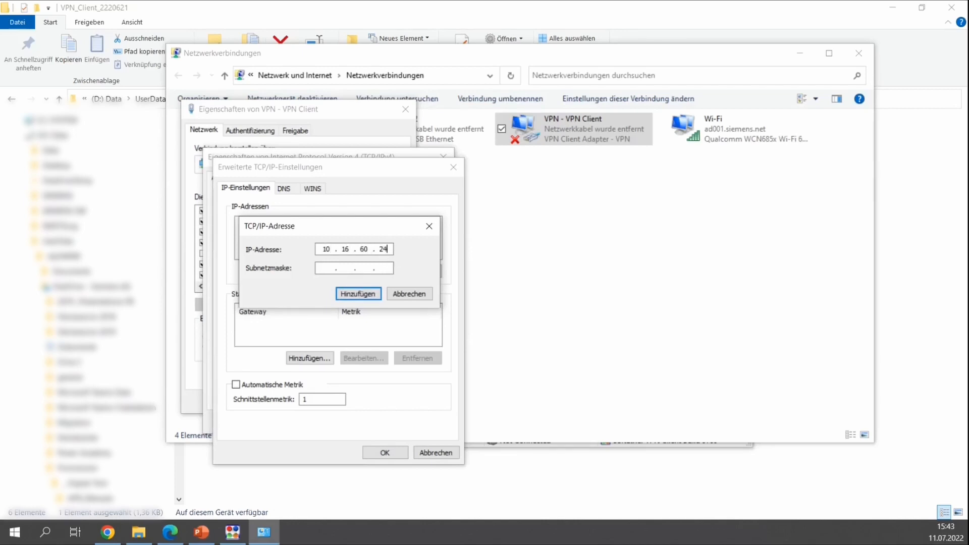
{"action": "left_click", "coordinate": [357, 294]}
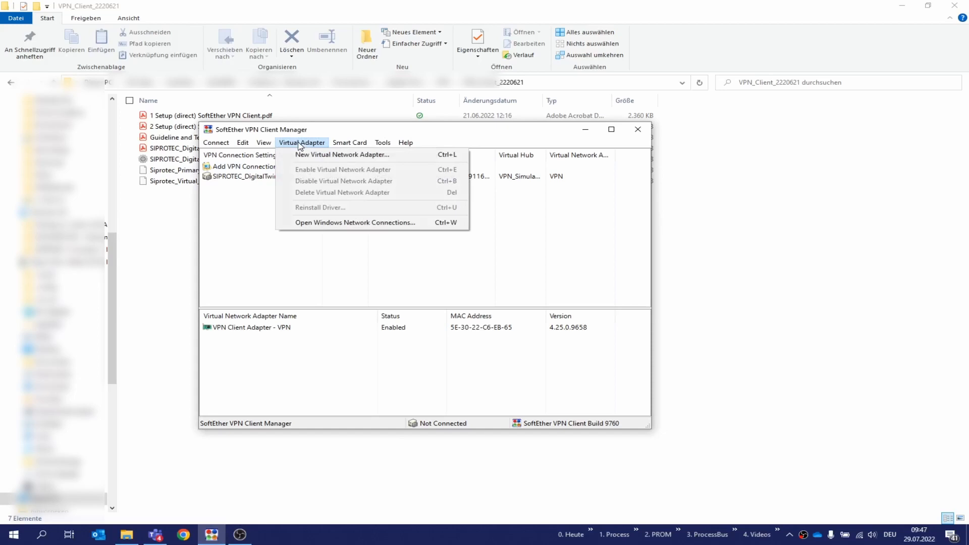
Start creating a new virtual network adapter and respond to the VPN2 name prompt
{"action": "left_click", "coordinate": [342, 154]}
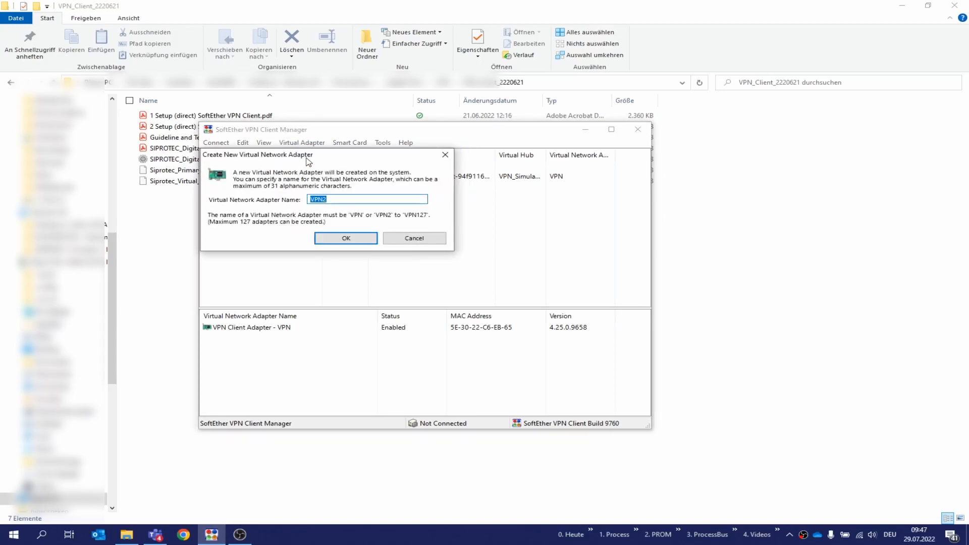
{"action": "left_click", "coordinate": [346, 239]}
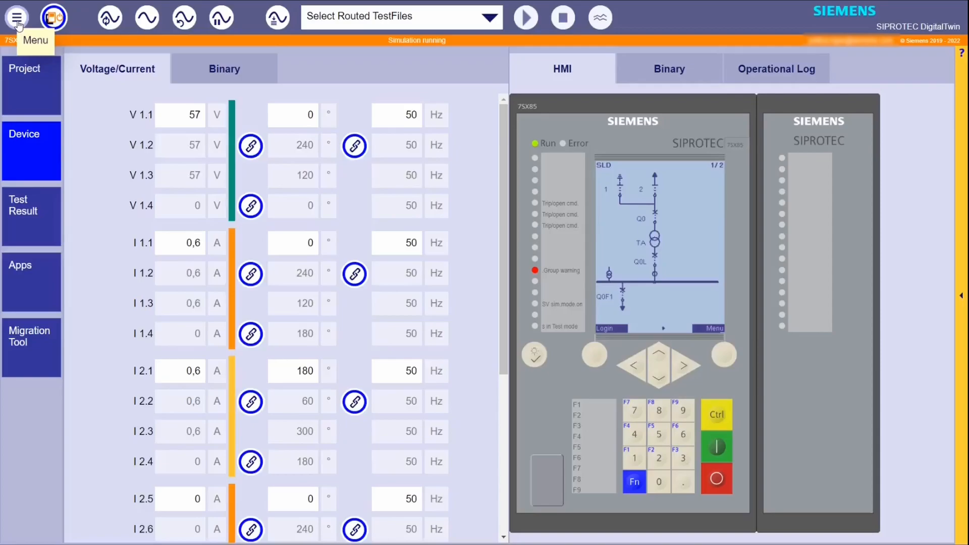
Generate a one-day VPN password in DigitalTwin, copy it to the clipboard and acknowledge the message
{"action": "left_click", "coordinate": [17, 17]}
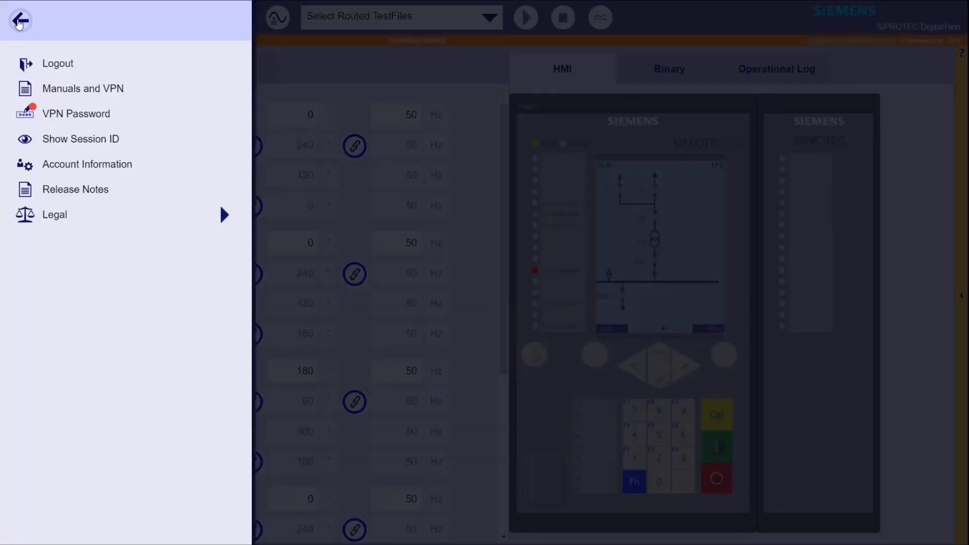
{"action": "mouse_move", "coordinate": [32, 39]}
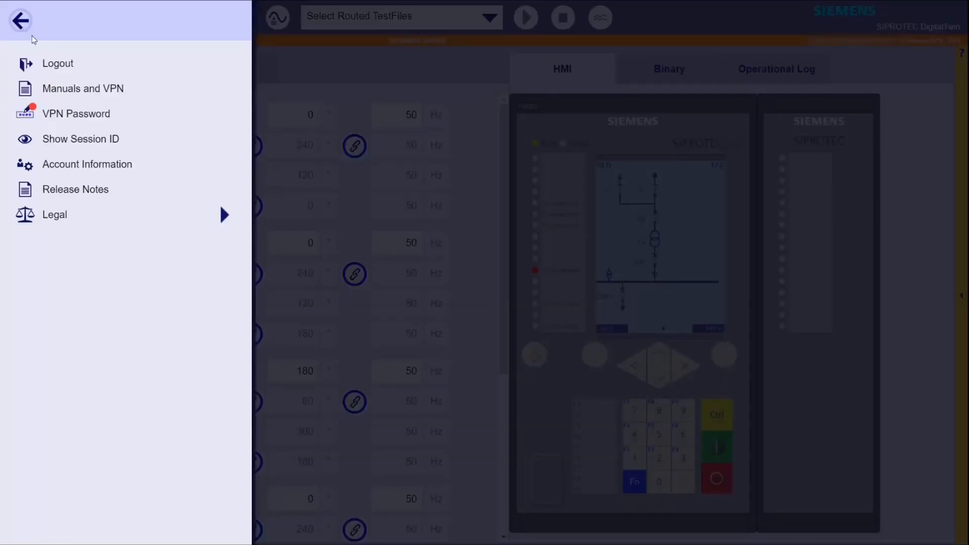
{"action": "mouse_move", "coordinate": [72, 117]}
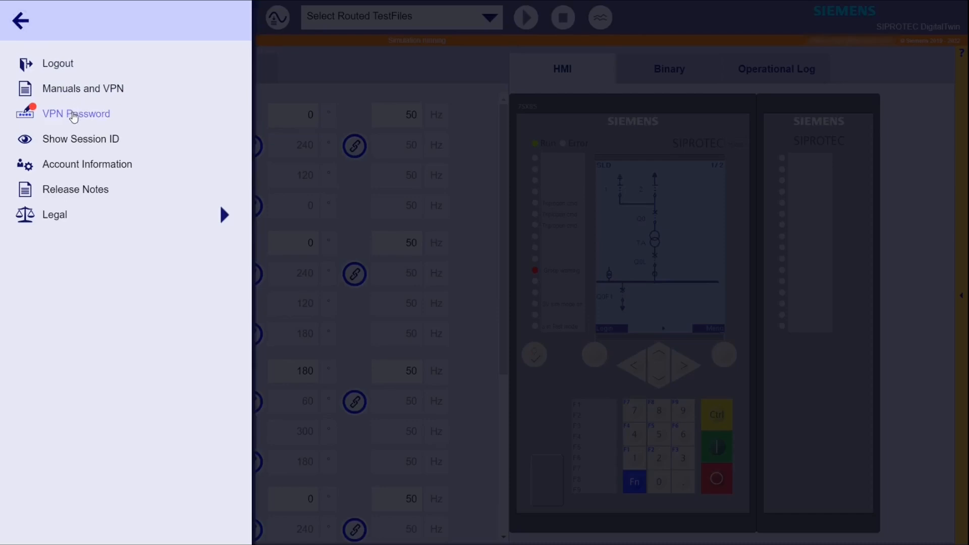
{"action": "left_click", "coordinate": [75, 114]}
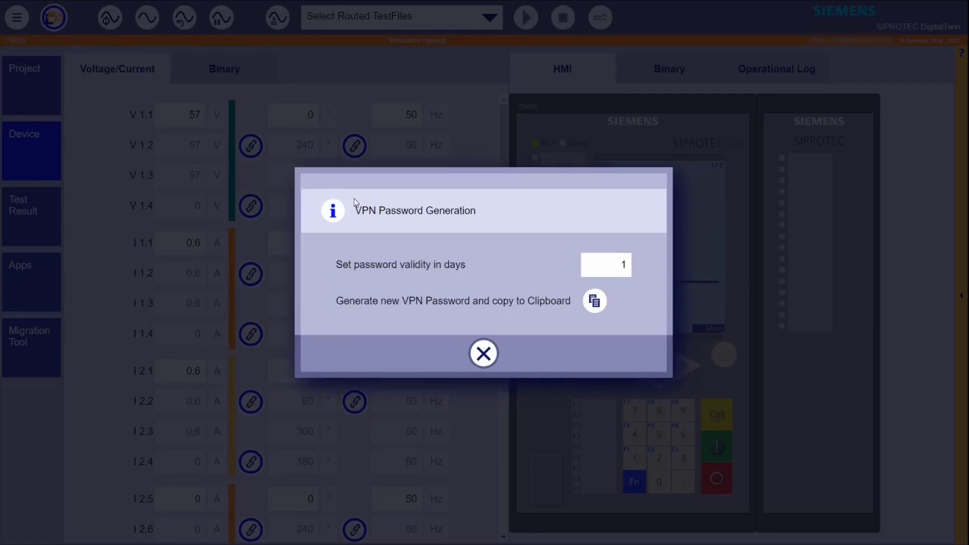
{"action": "mouse_move", "coordinate": [358, 219]}
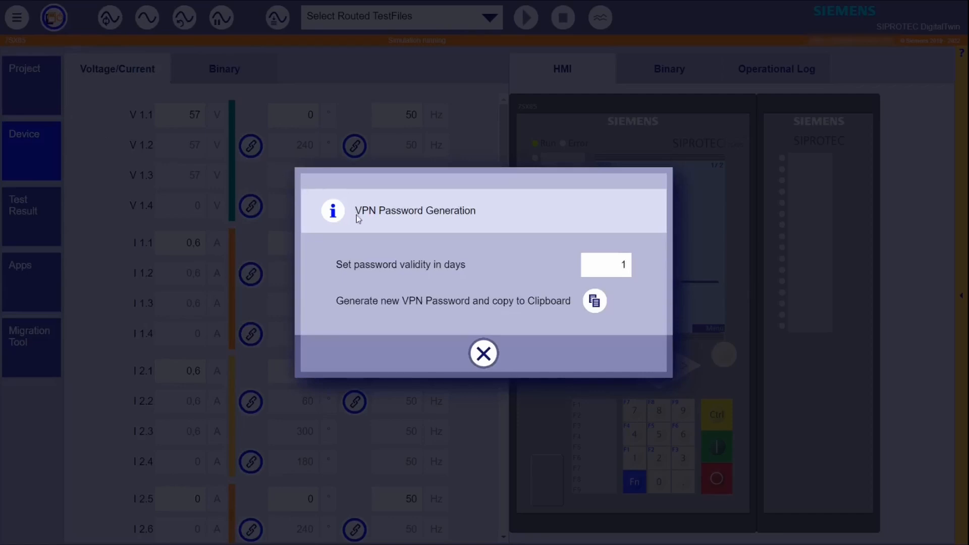
{"action": "mouse_move", "coordinate": [467, 271]}
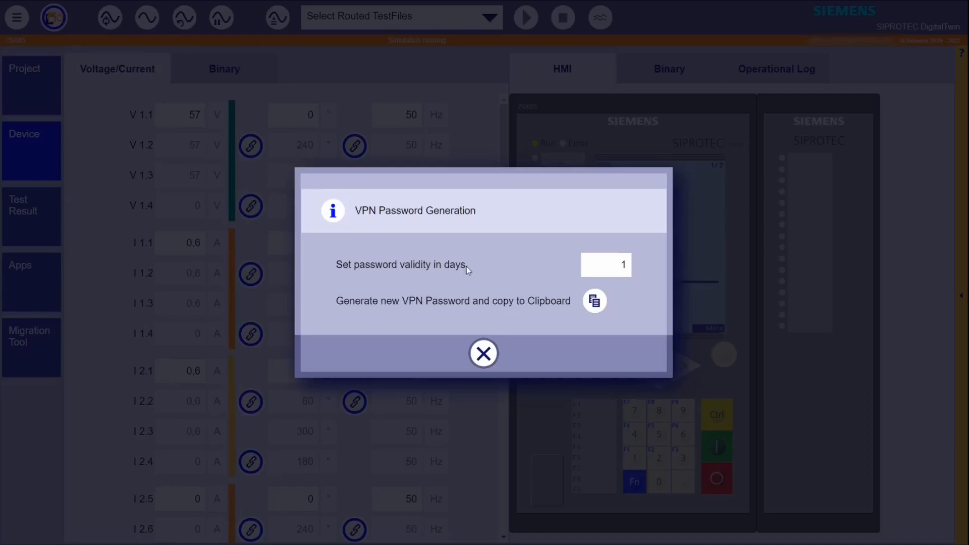
{"action": "left_click", "coordinate": [606, 265]}
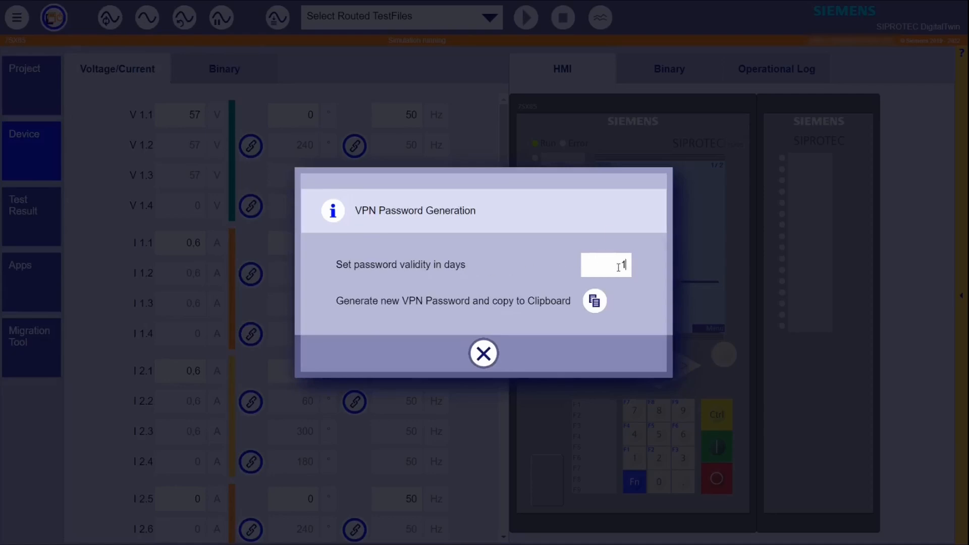
{"action": "mouse_move", "coordinate": [606, 265]}
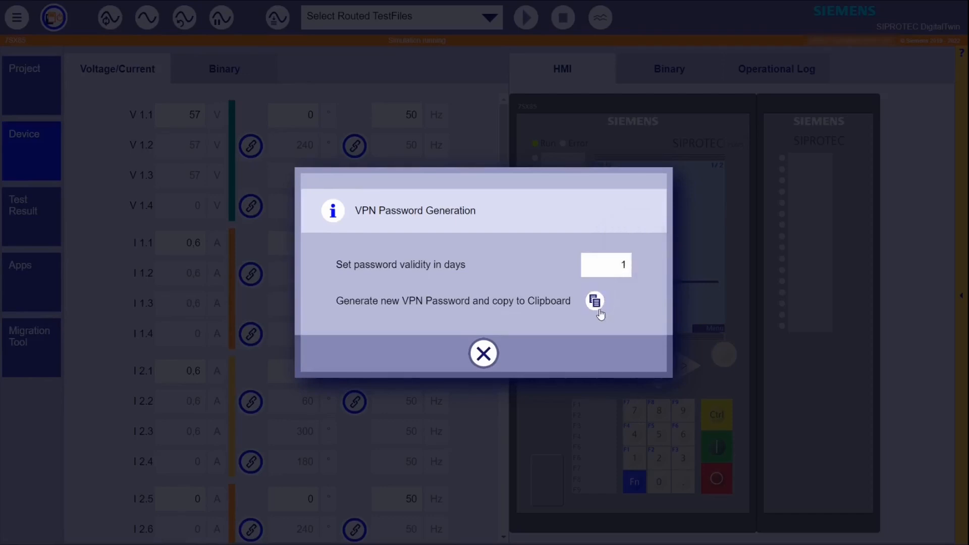
{"action": "mouse_move", "coordinate": [593, 301]}
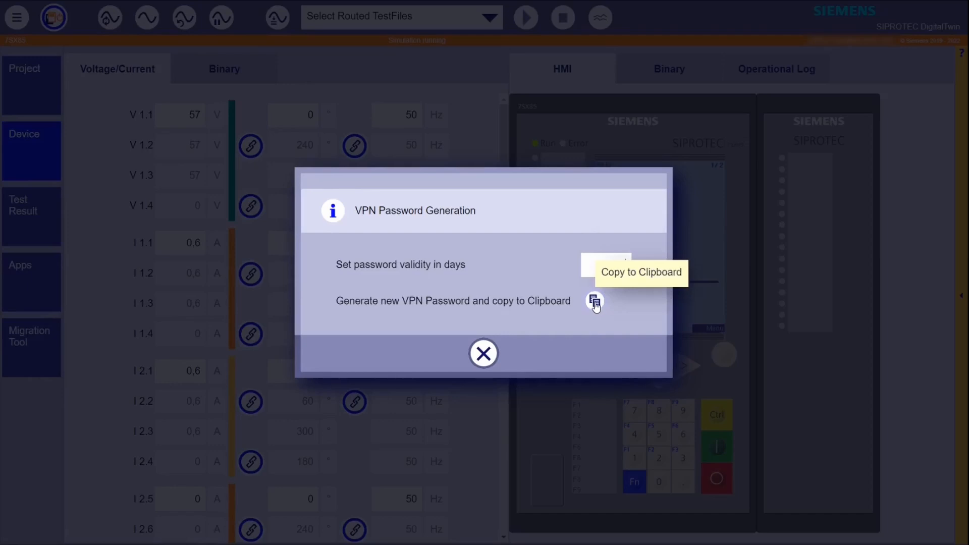
{"action": "left_click", "coordinate": [594, 301]}
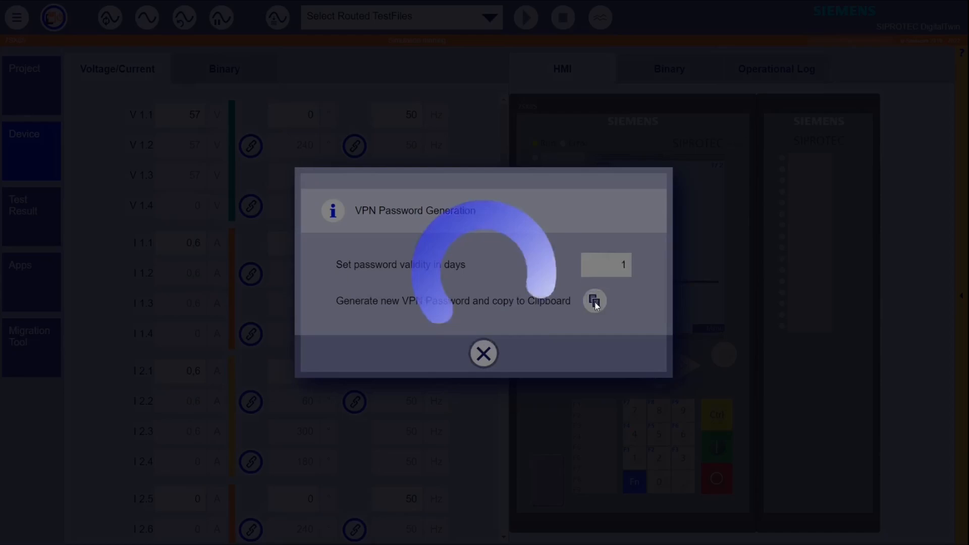
{"action": "left_click", "coordinate": [593, 301]}
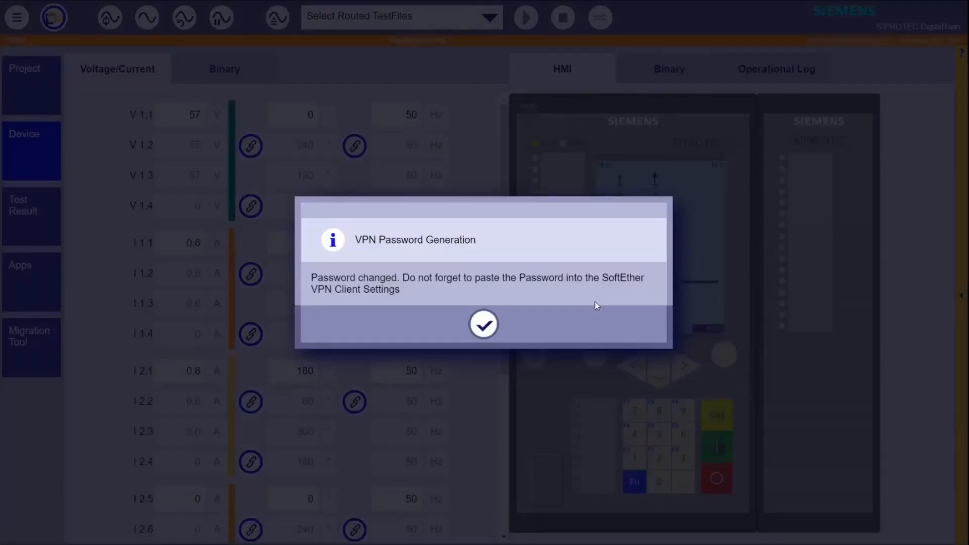
{"action": "mouse_move", "coordinate": [484, 325]}
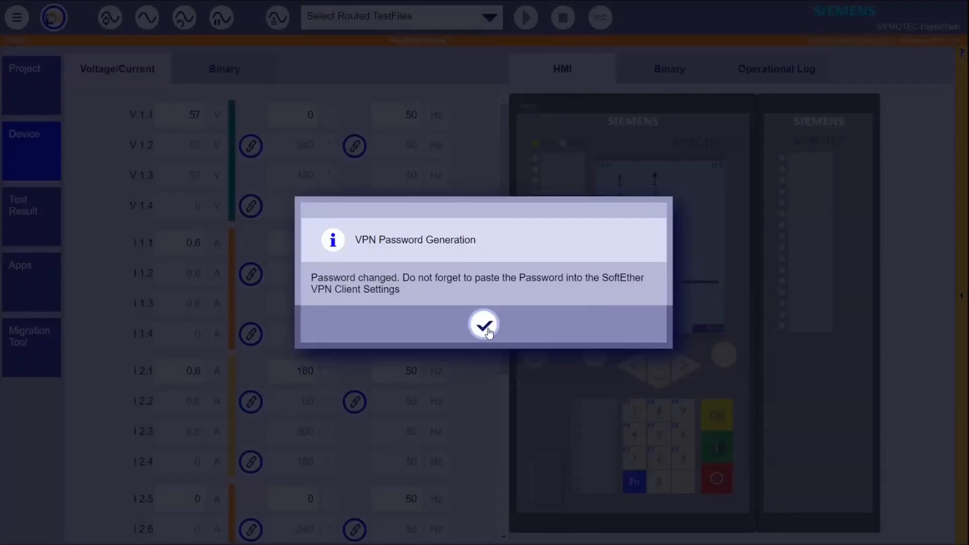
{"action": "left_click", "coordinate": [484, 324]}
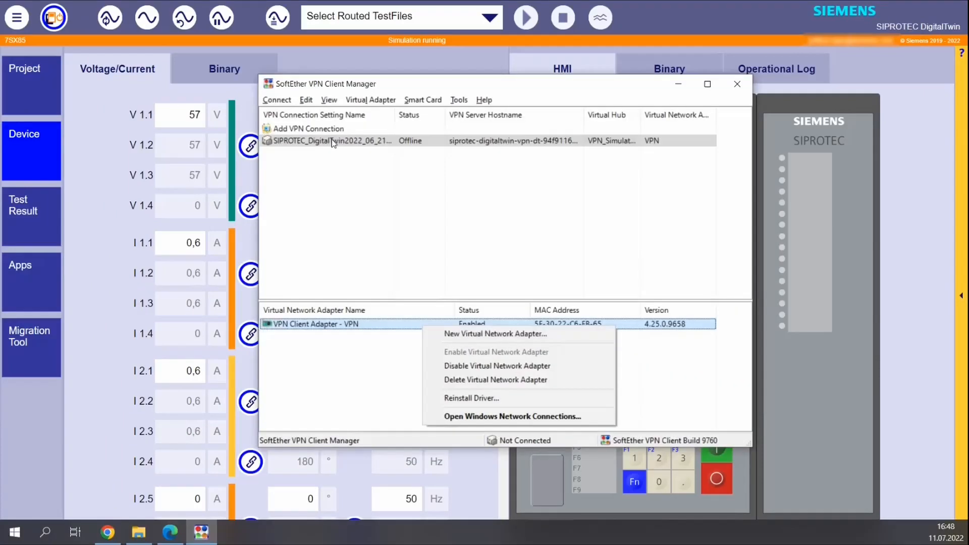
Paste the new password into the DigitalTwin connection's properties and save with OK
{"action": "right_click", "coordinate": [327, 140]}
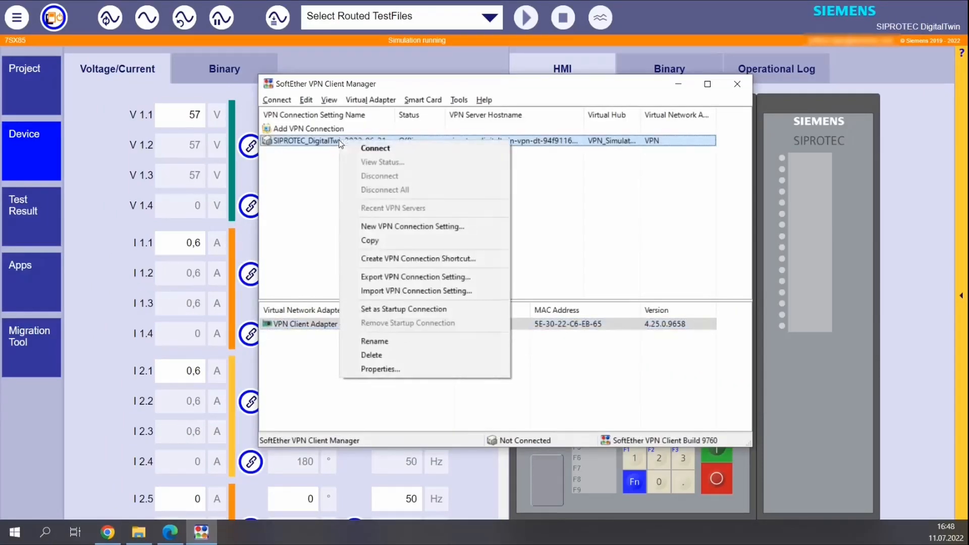
{"action": "mouse_move", "coordinate": [407, 369]}
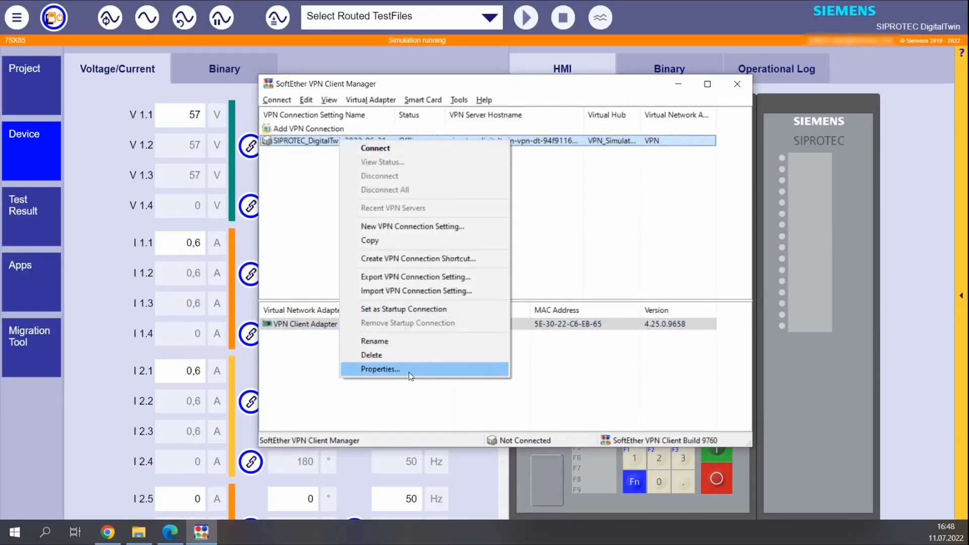
{"action": "left_click", "coordinate": [379, 369]}
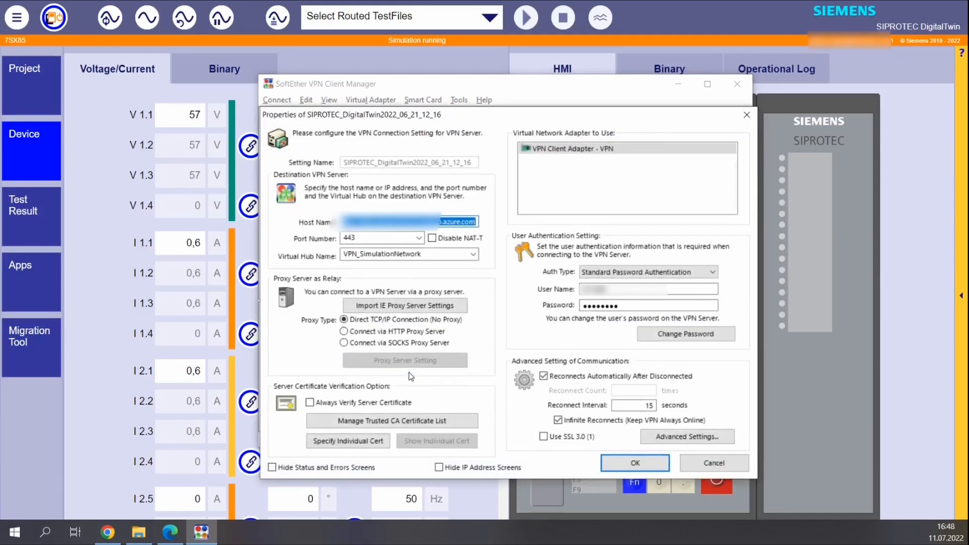
{"action": "mouse_move", "coordinate": [534, 316]}
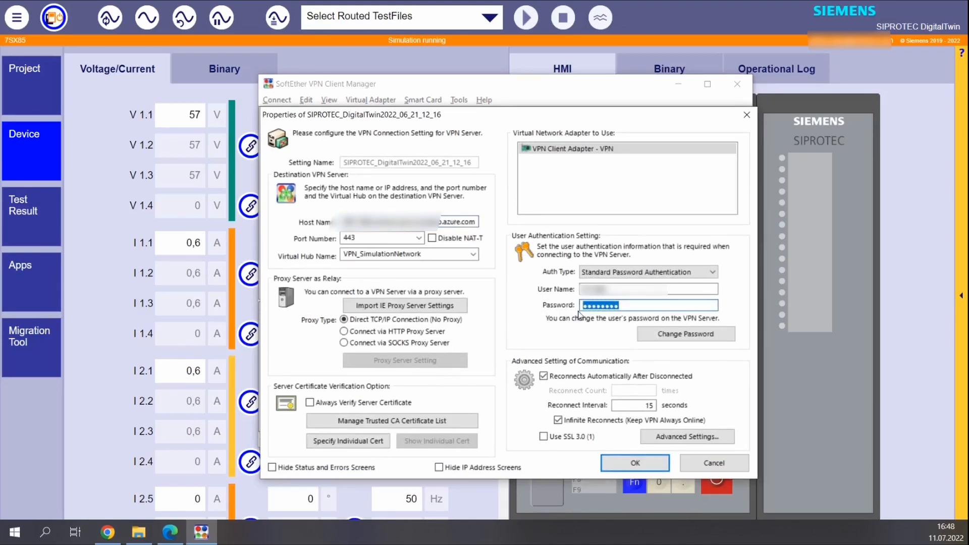
{"action": "type", "text": "password"}
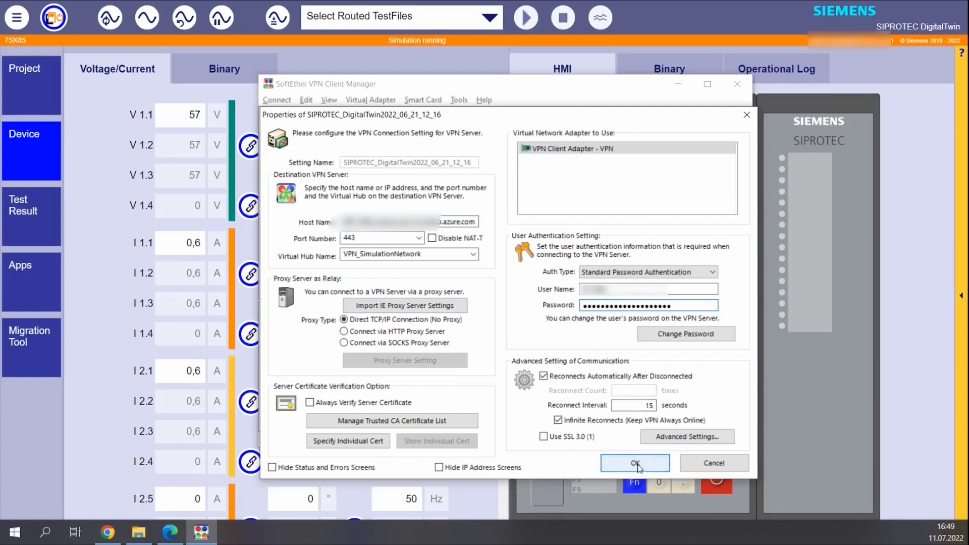
{"action": "left_click", "coordinate": [634, 463]}
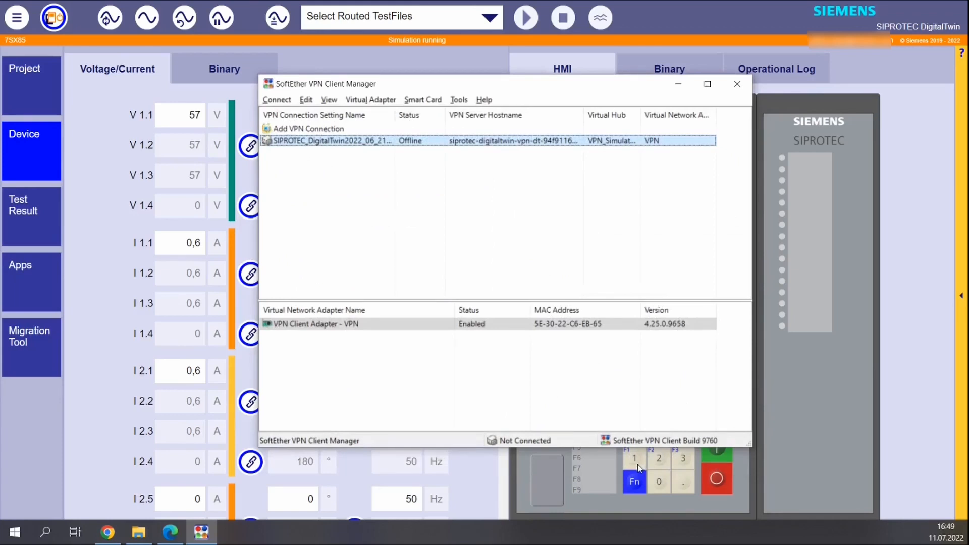